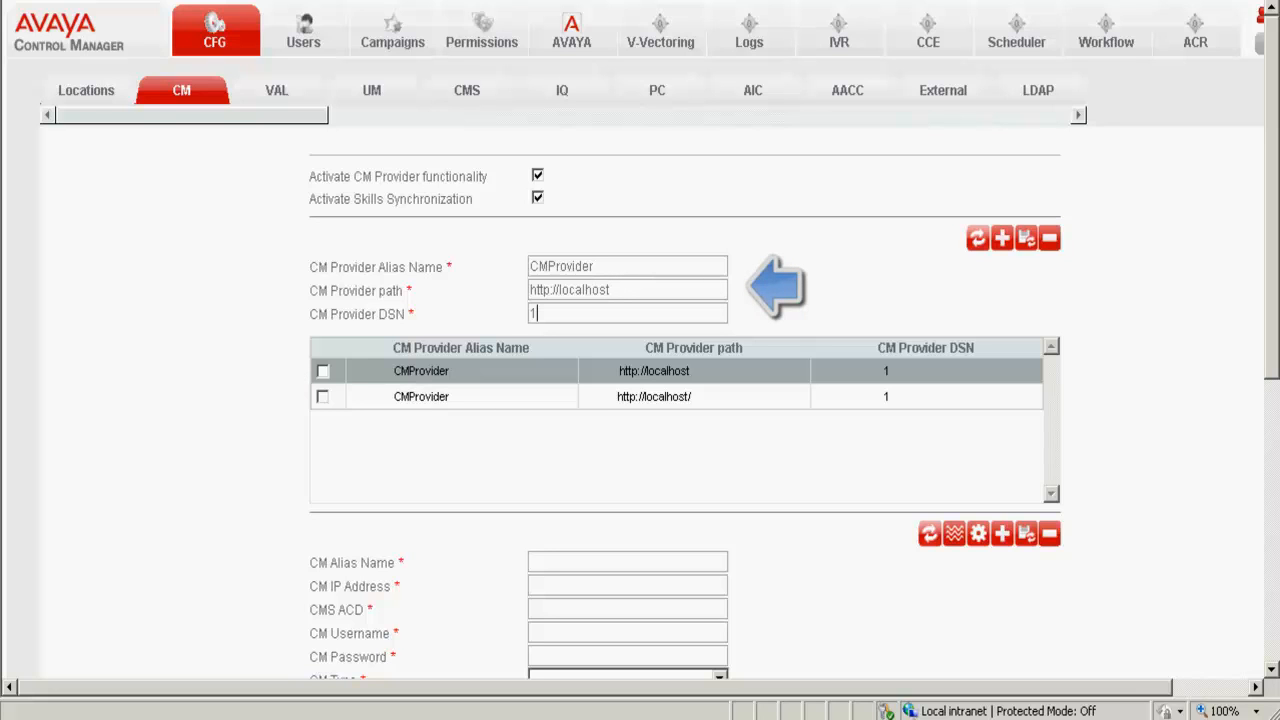
# Enter CM alias CMPune601, IP 148.147.167.247, CMS ACD 1, username and password.
pyautogui.scroll(-3)
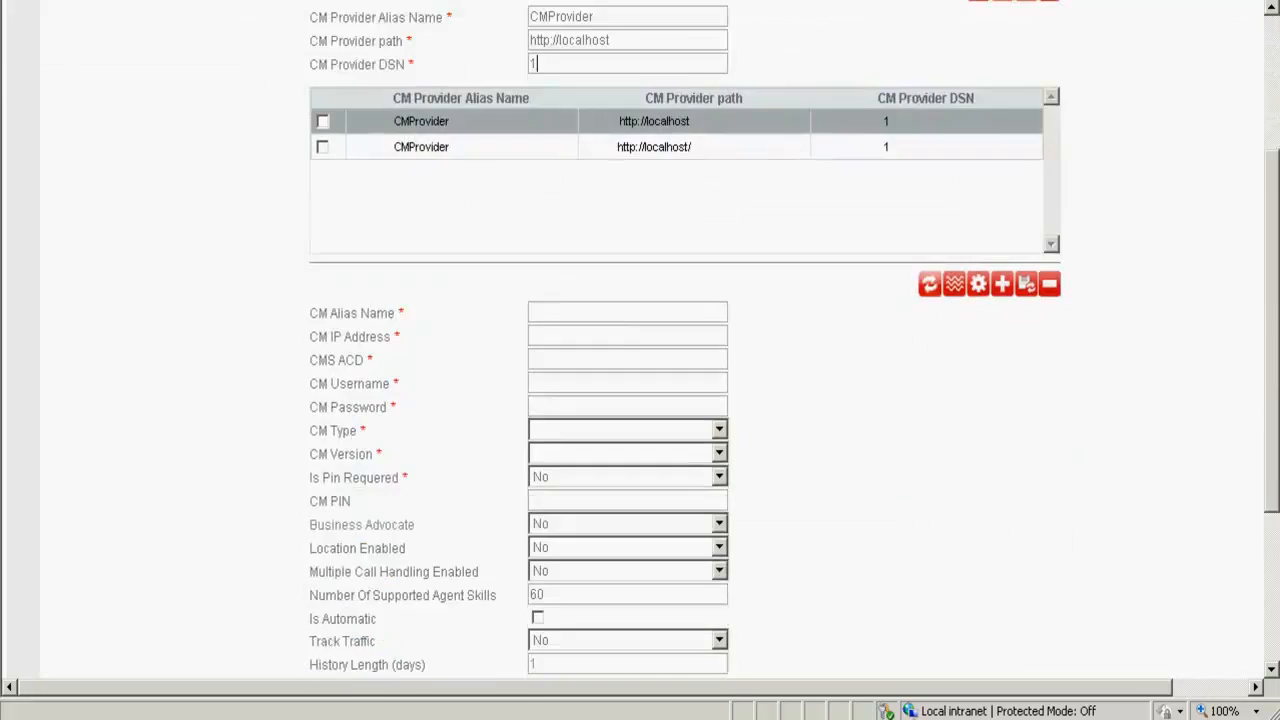
pyautogui.click(626, 311)
pyautogui.write('CMPune60')
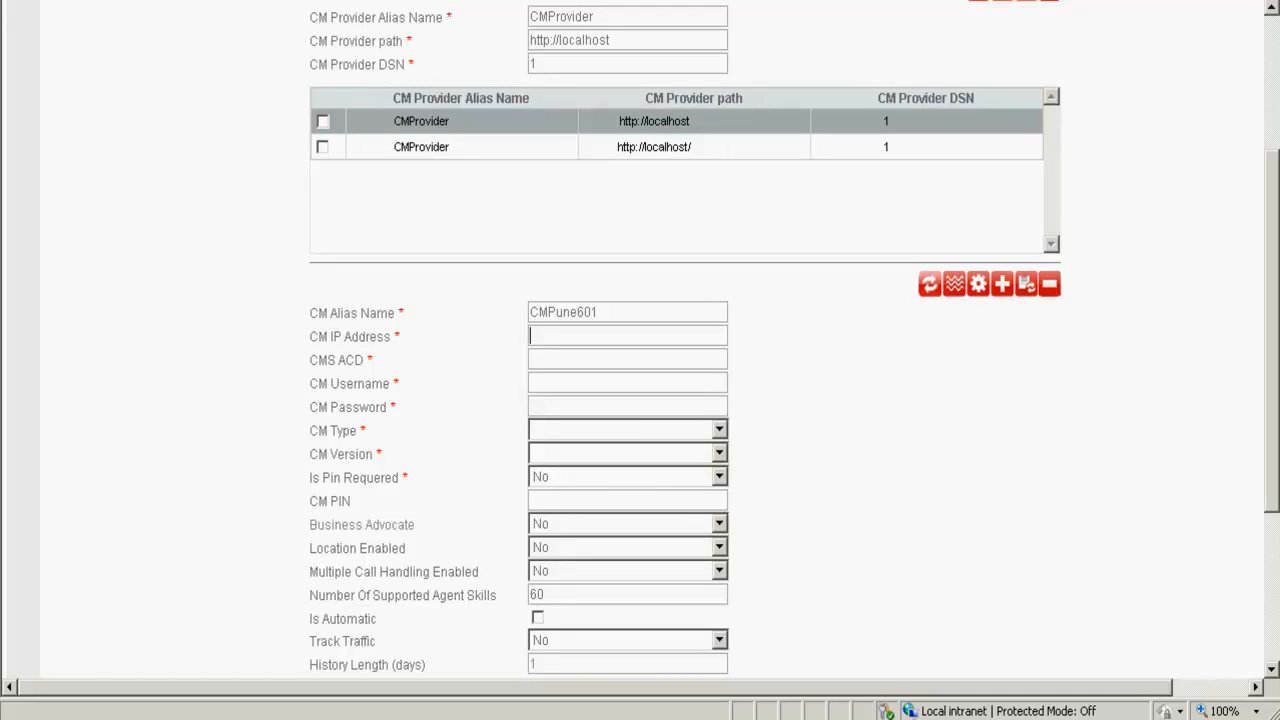
pyautogui.write('148.147.167.247')
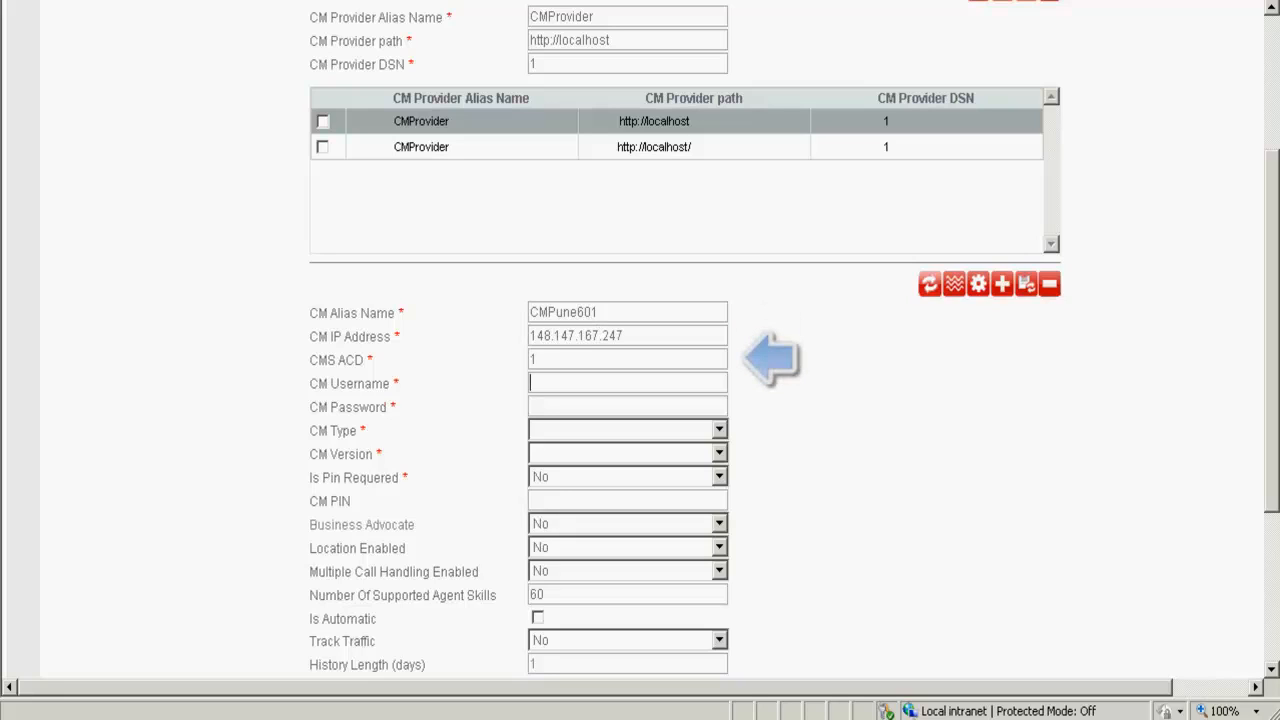
pyautogui.write('a')
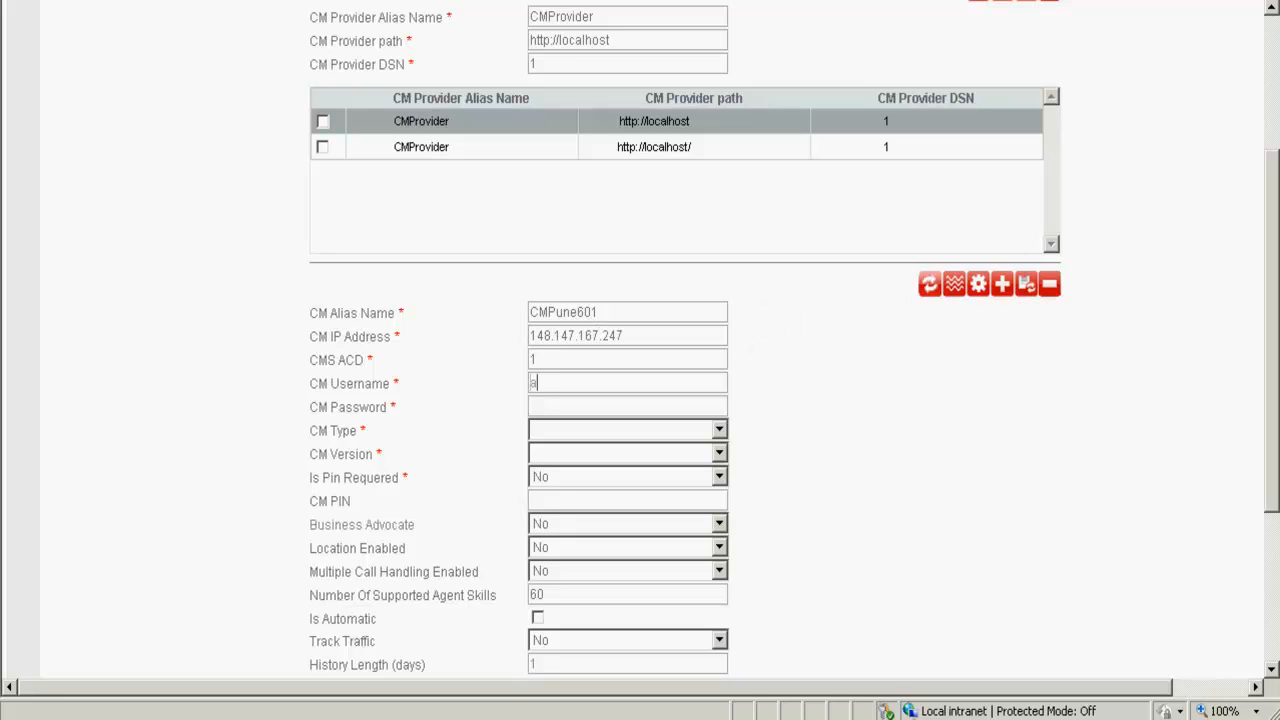
pyautogui.write('acccm')
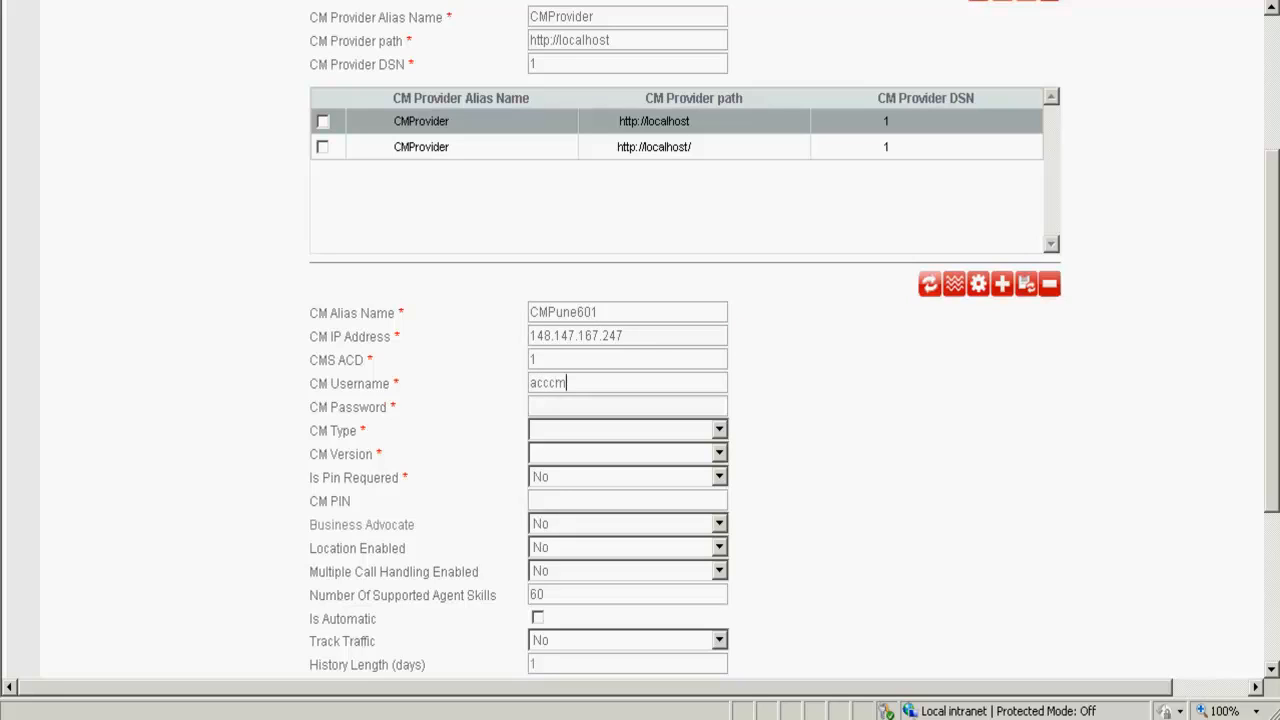
pyautogui.write('deepak')
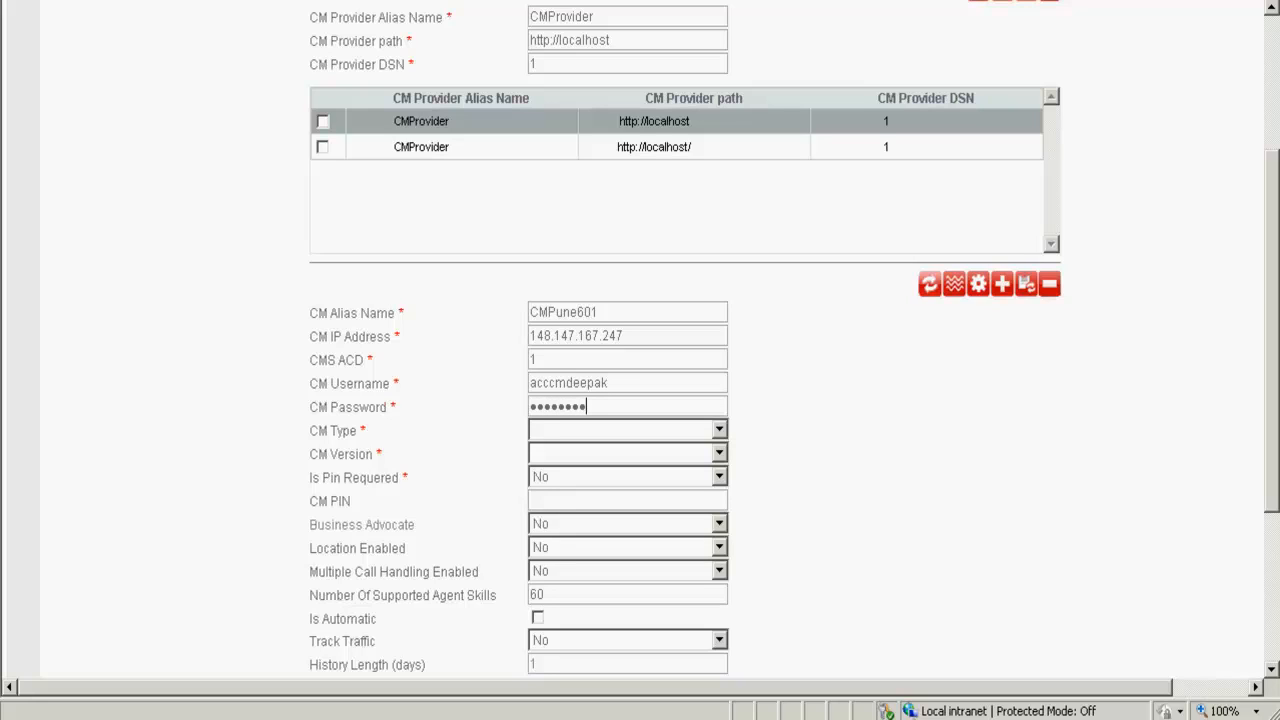
# Choose CM type Other and CM version 6.0.1 for the new server.
pyautogui.click(718, 428)
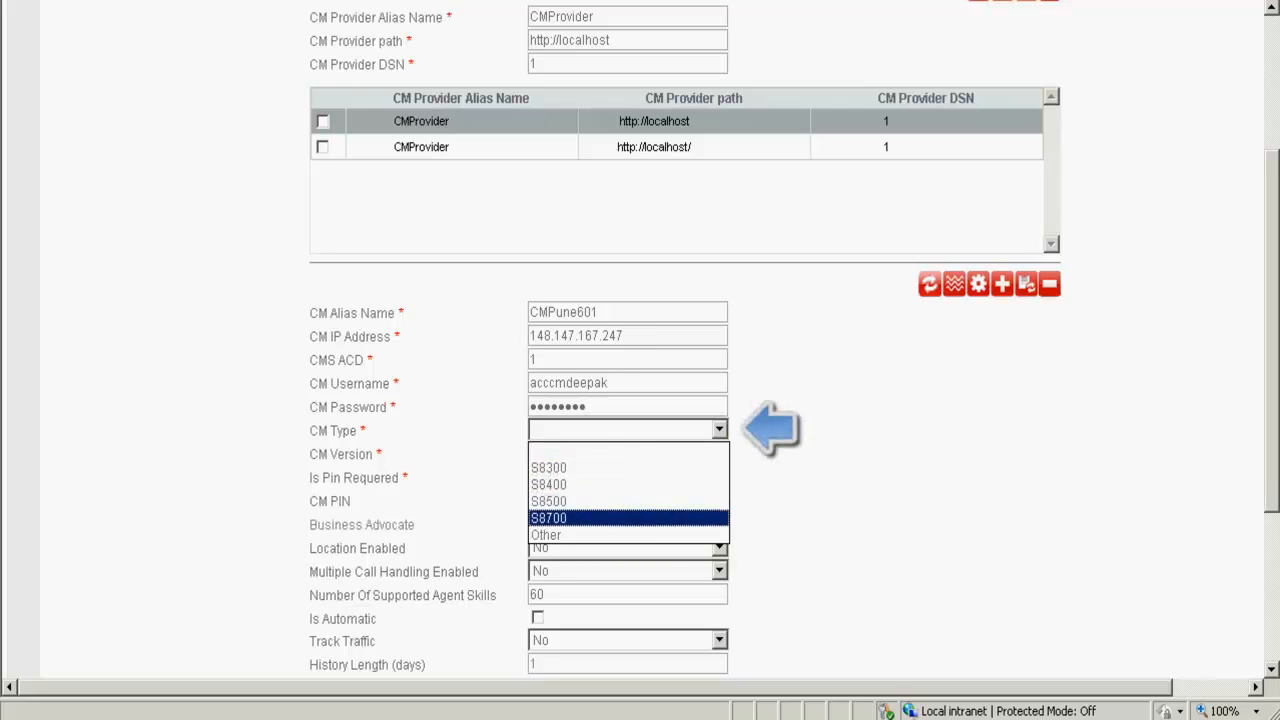
pyautogui.click(546, 535)
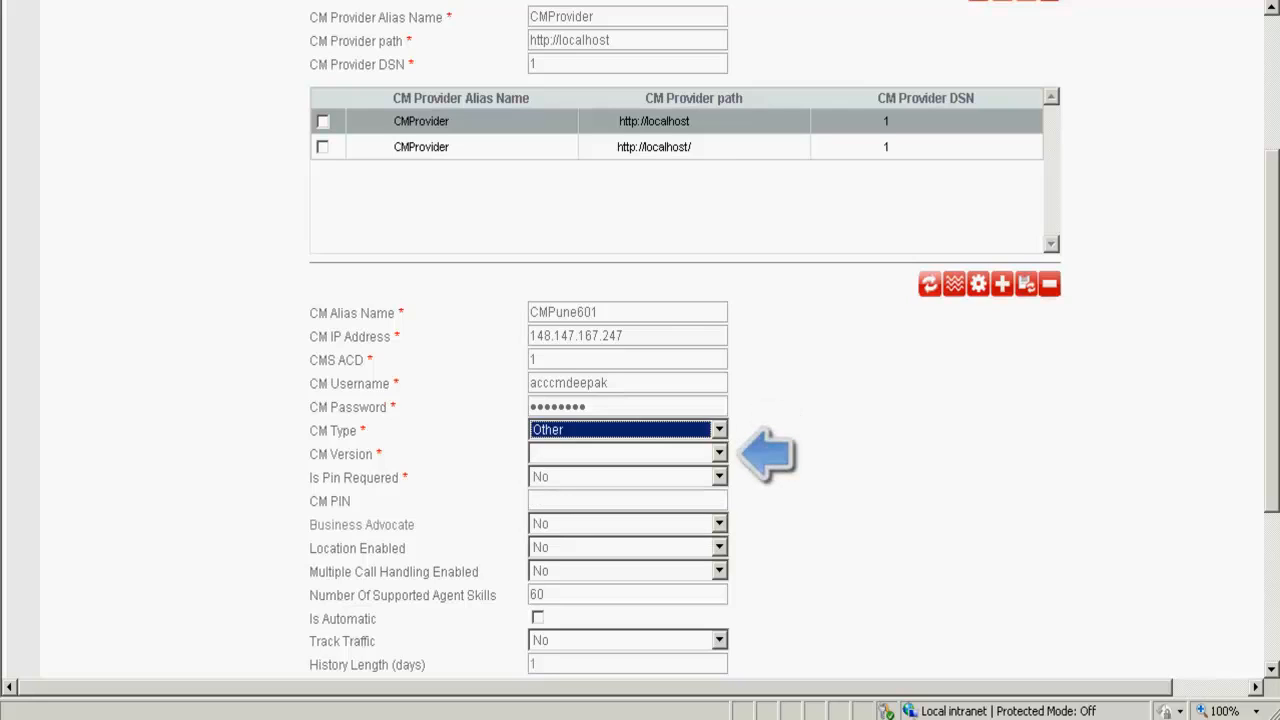
pyautogui.click(718, 453)
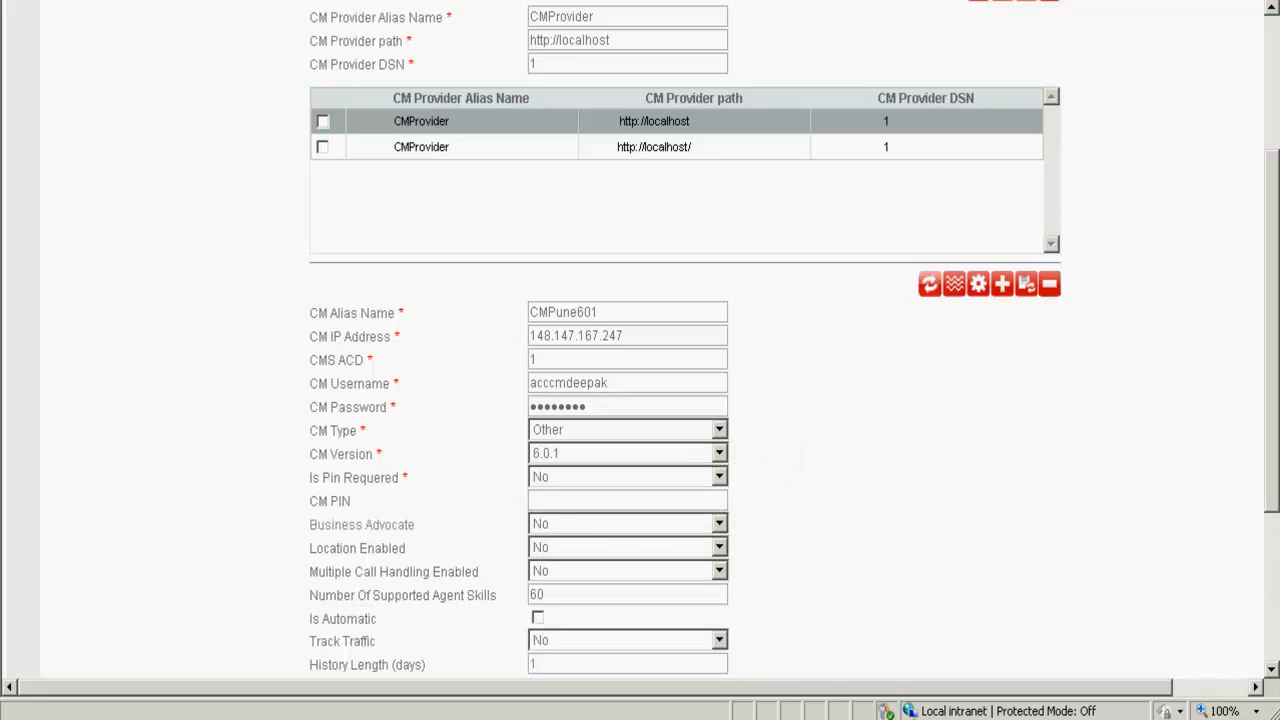
pyautogui.click(718, 477)
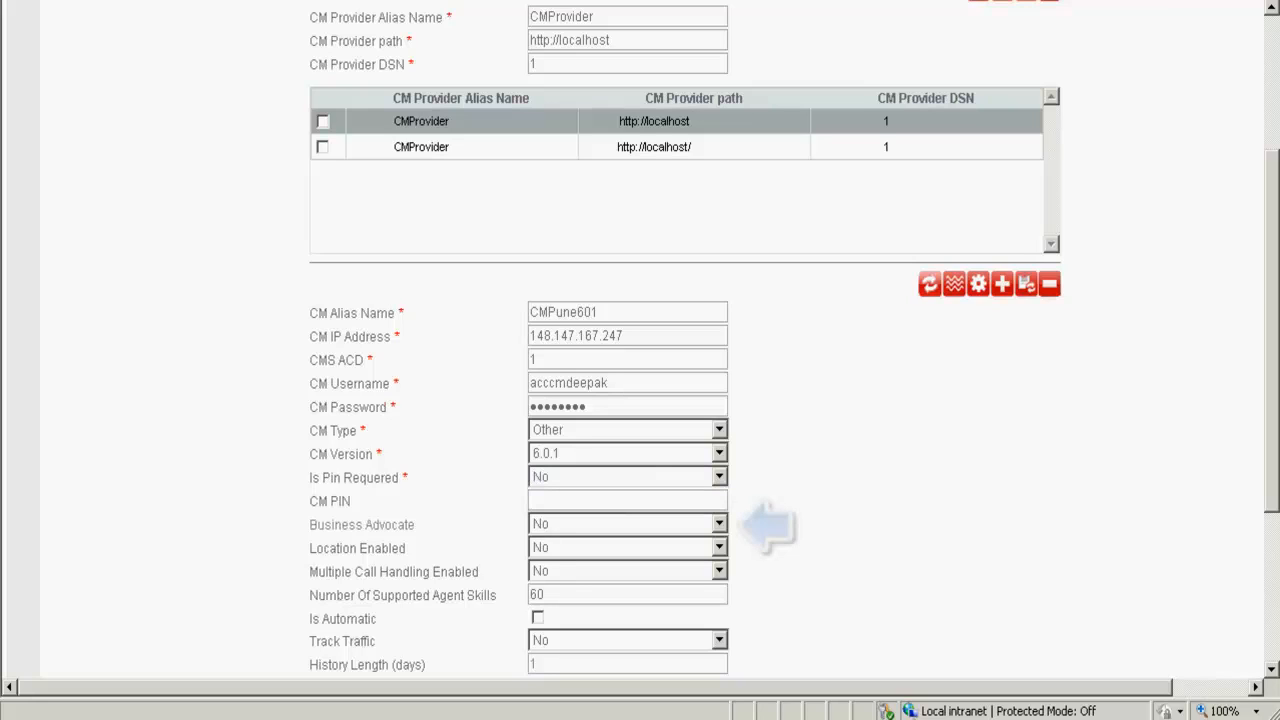
# Leave Business Advocate, Location Enabled and Multiple Call Handling at No, then save CMPune601.
pyautogui.click(718, 524)
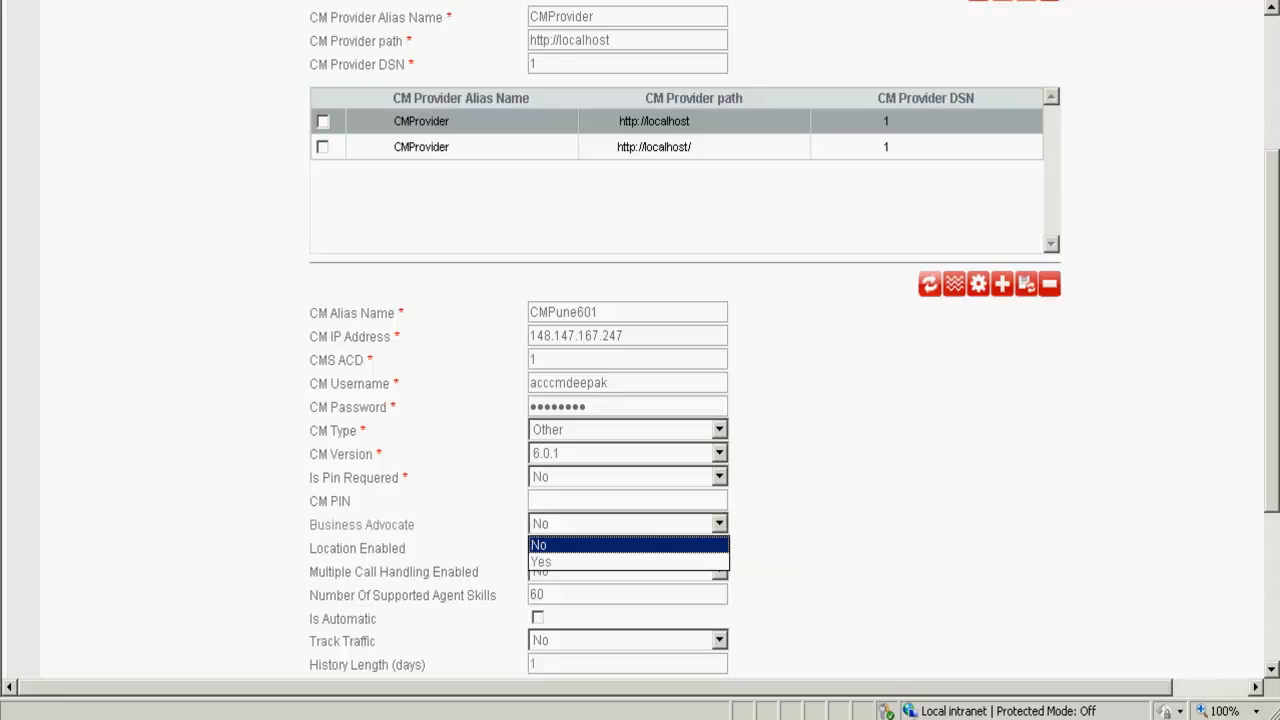
pyautogui.click(539, 545)
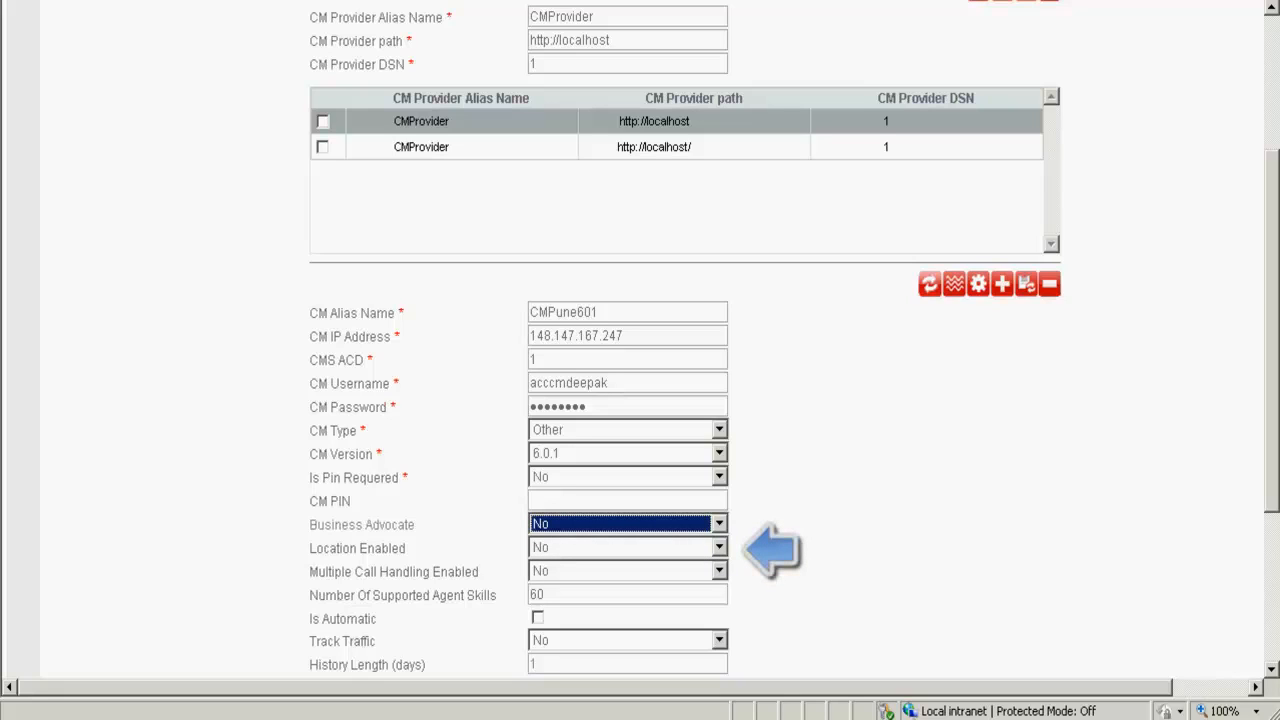
pyautogui.click(716, 547)
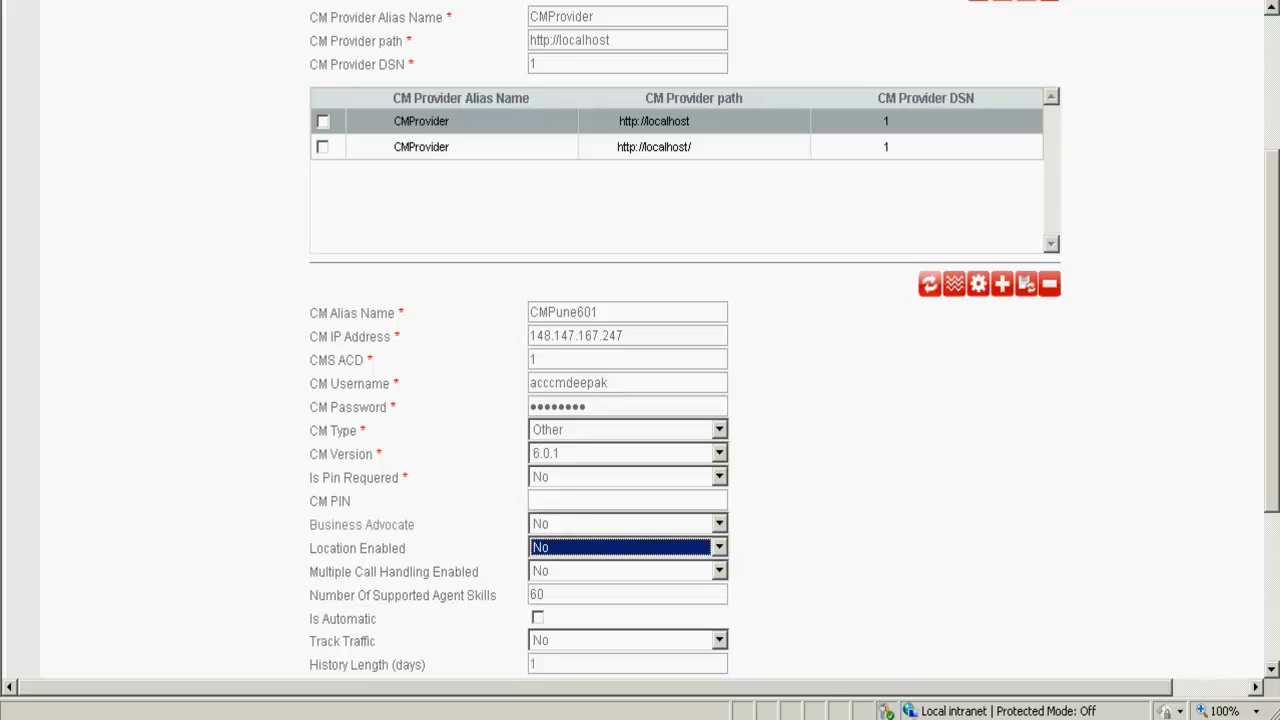
pyautogui.click(716, 571)
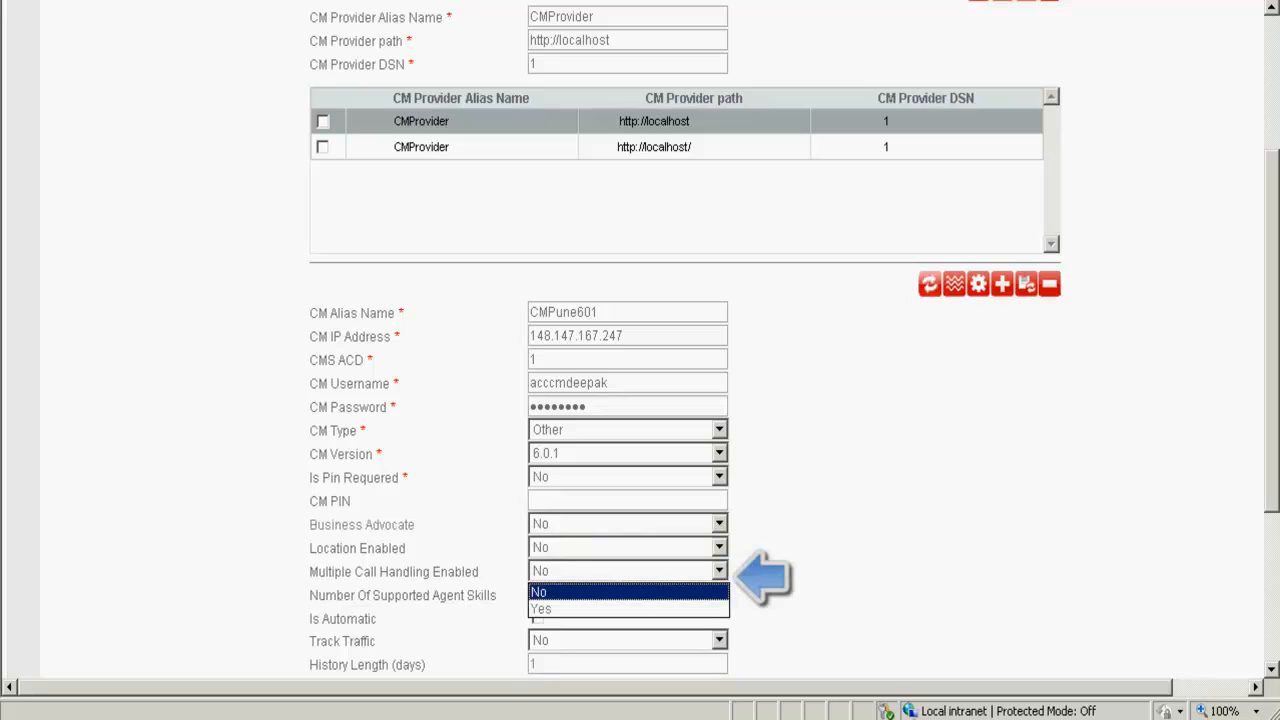
pyautogui.click(538, 592)
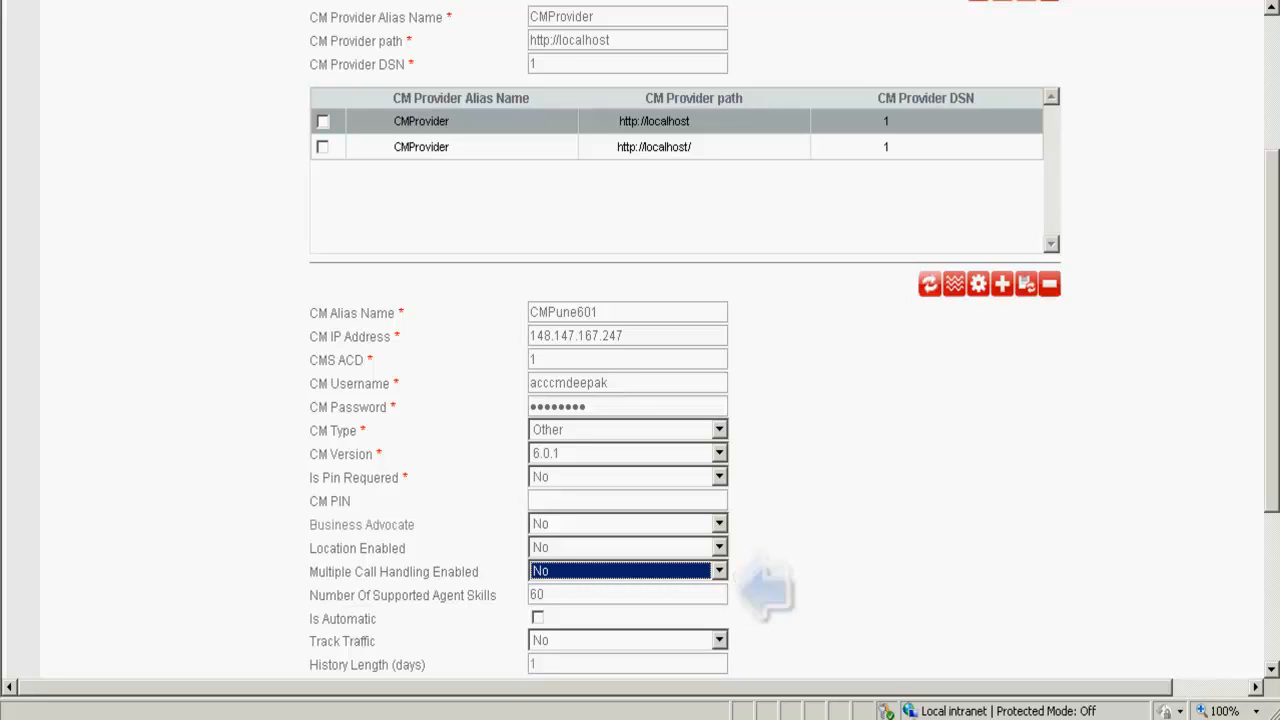
pyautogui.moveTo(760, 593)
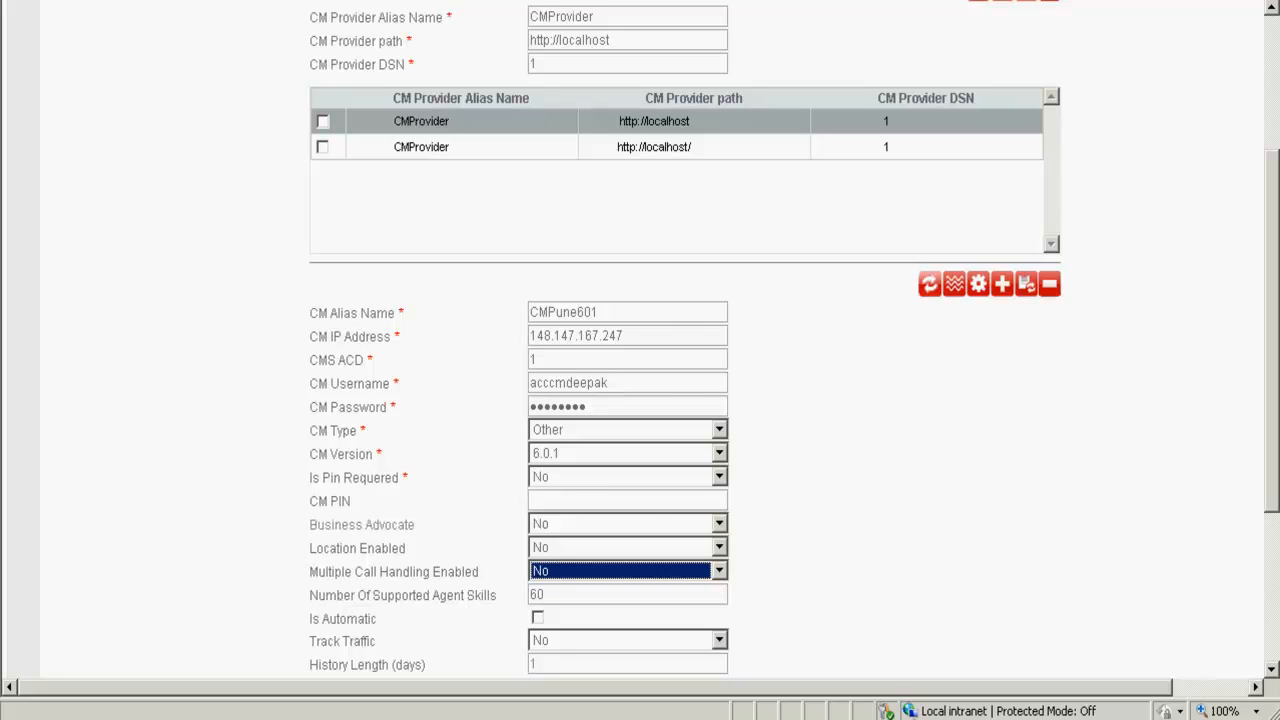
pyautogui.click(538, 619)
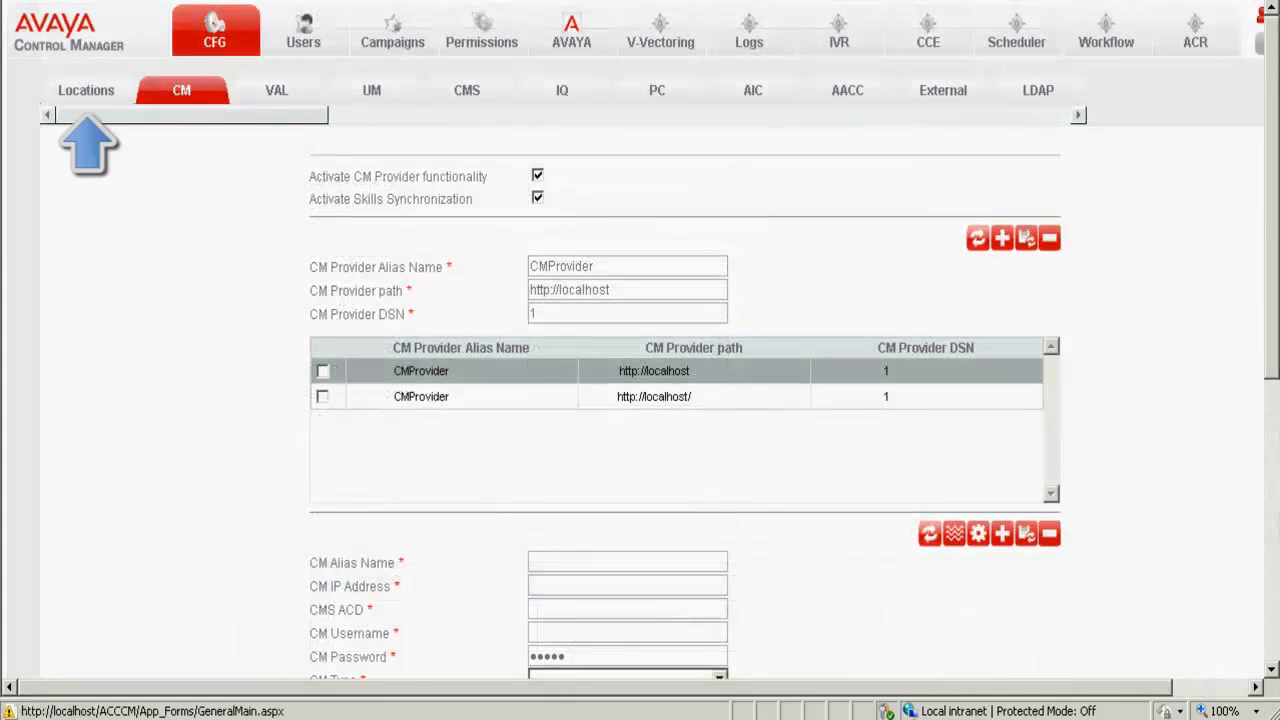
# Switch to the Locations sub-tab and start a new location form.
pyautogui.click(84, 89)
pyautogui.write('P')
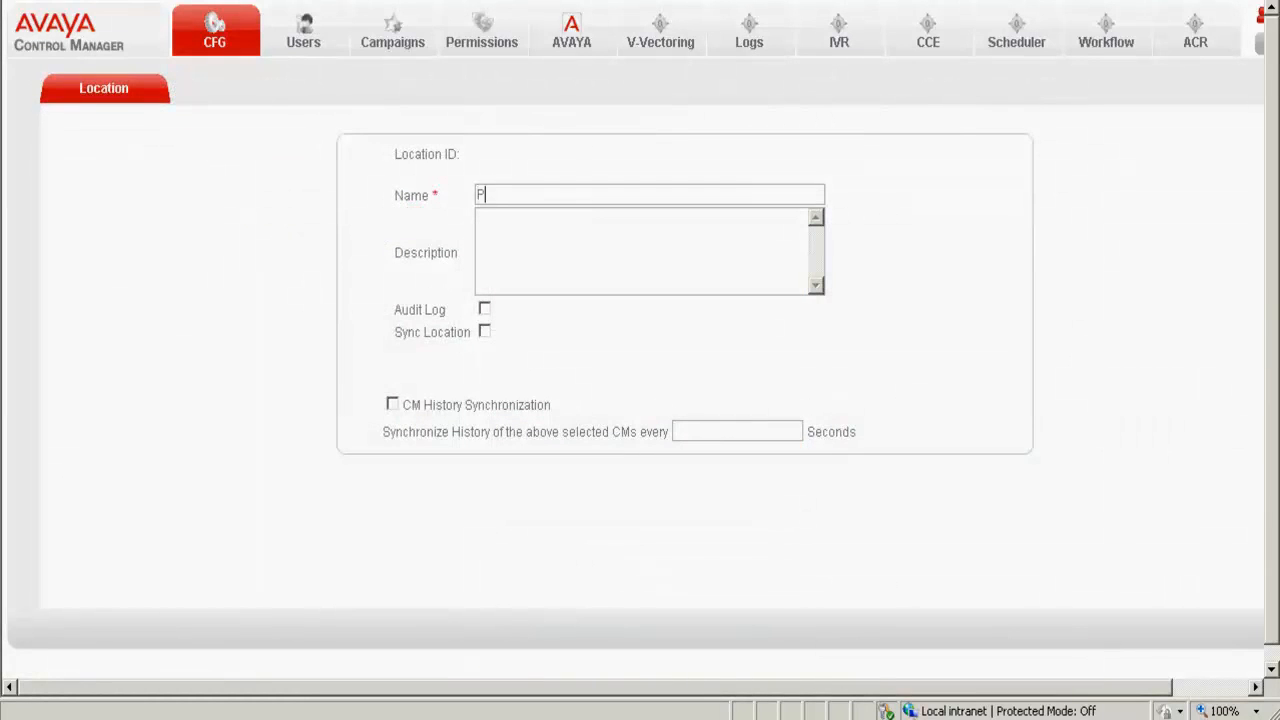
# Name the location Pune with description 'Pune location for ACCCM 7', save, and confirm.
pyautogui.write('une')
pyautogui.click(650, 251)
pyautogui.write('This is')
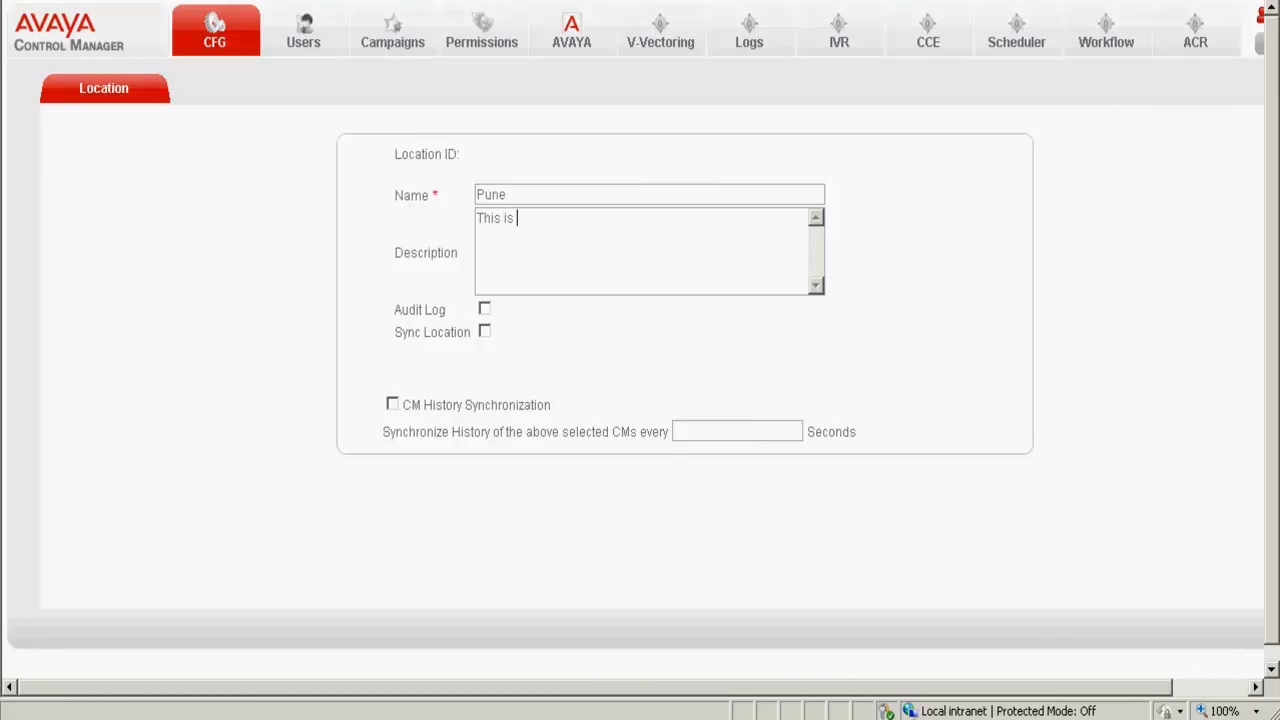
pyautogui.write('Pune')
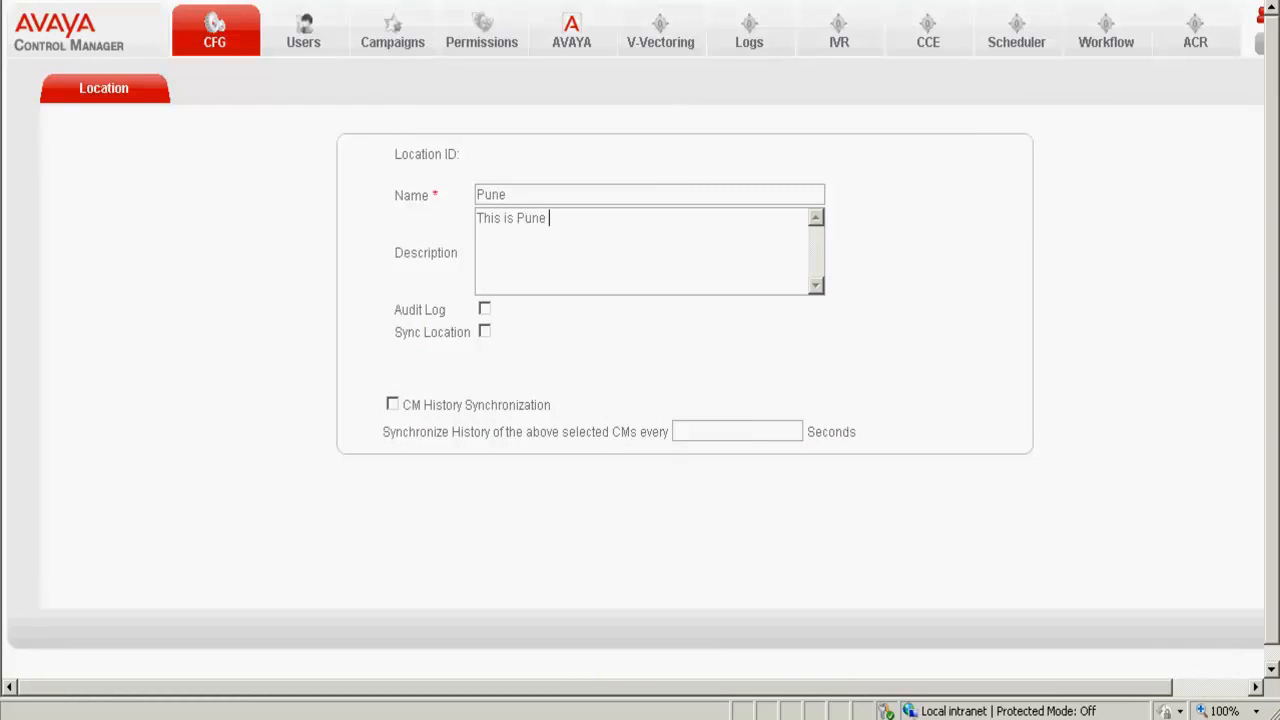
pyautogui.write('location for ACCC')
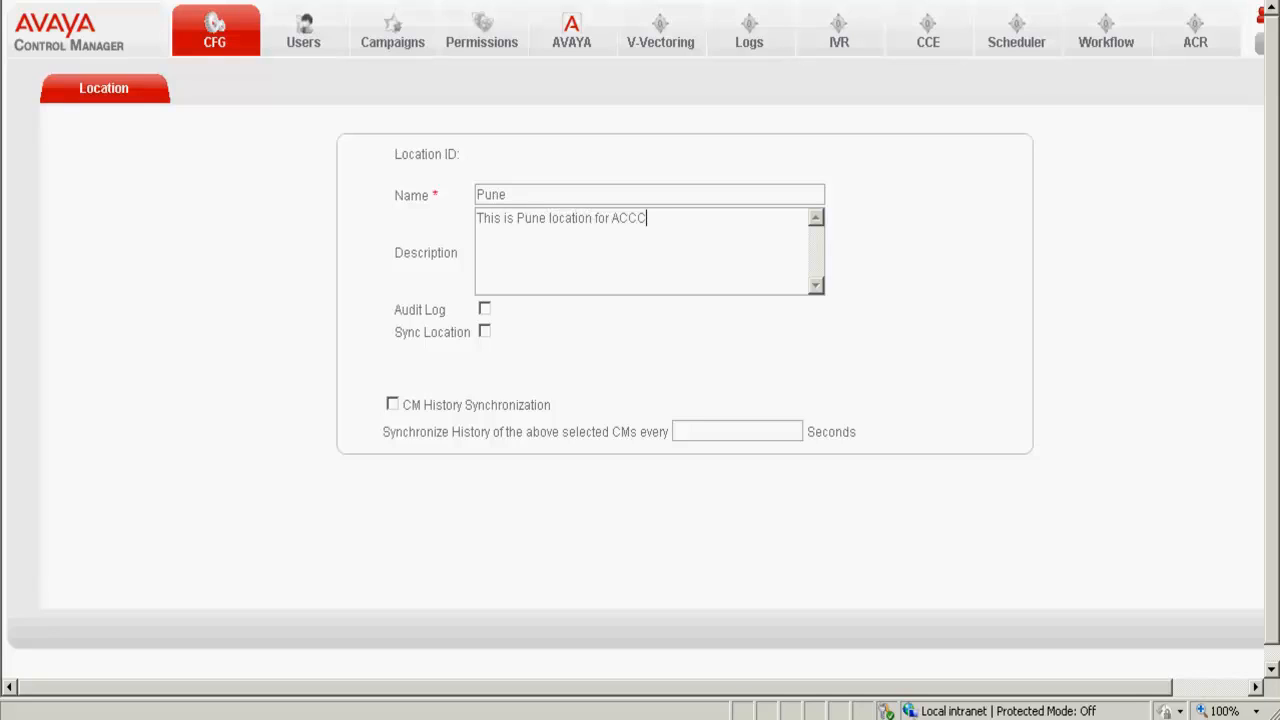
pyautogui.write('M 7')
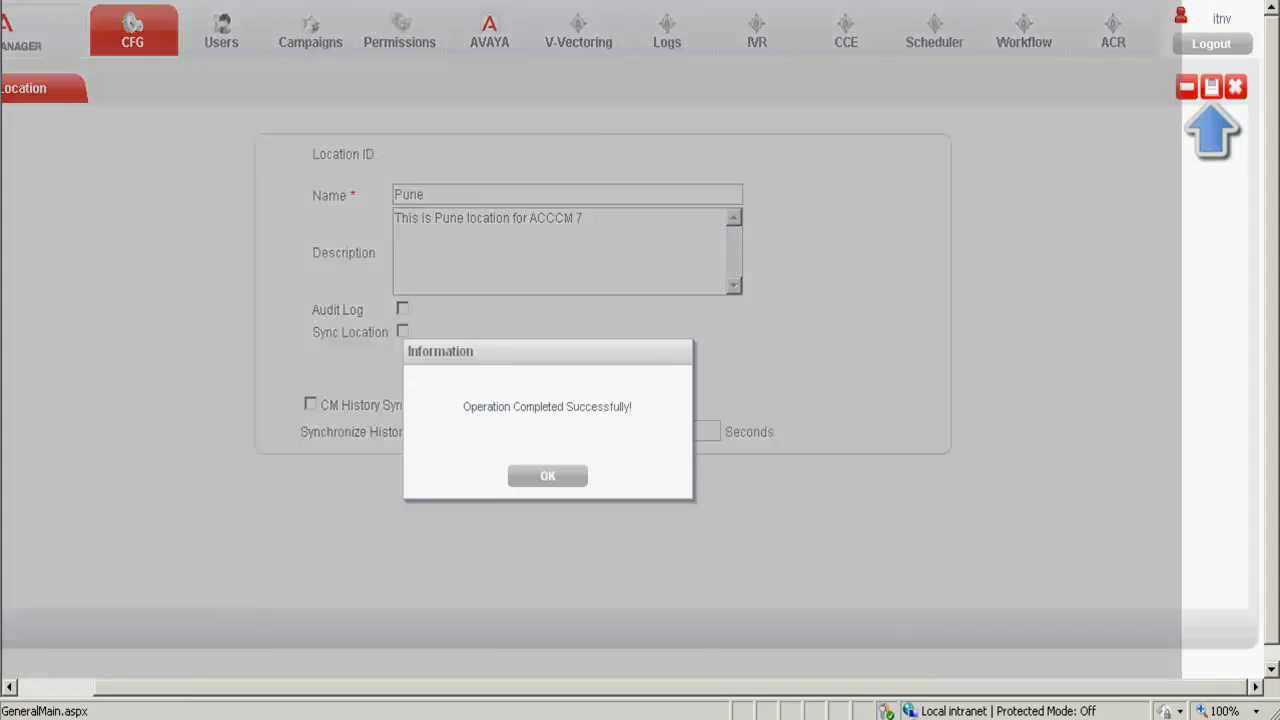
pyautogui.click(547, 475)
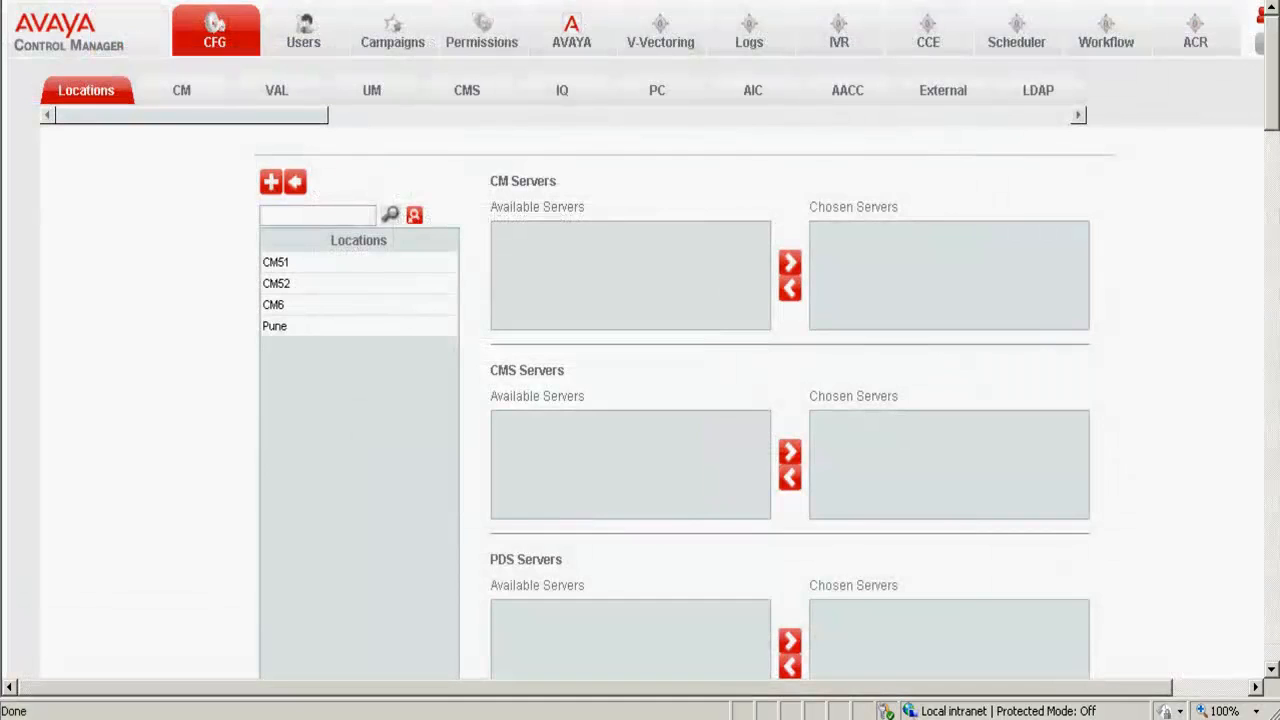
# Select Pune and add CMPune601 from Available Servers to its chosen servers.
pyautogui.click(274, 326)
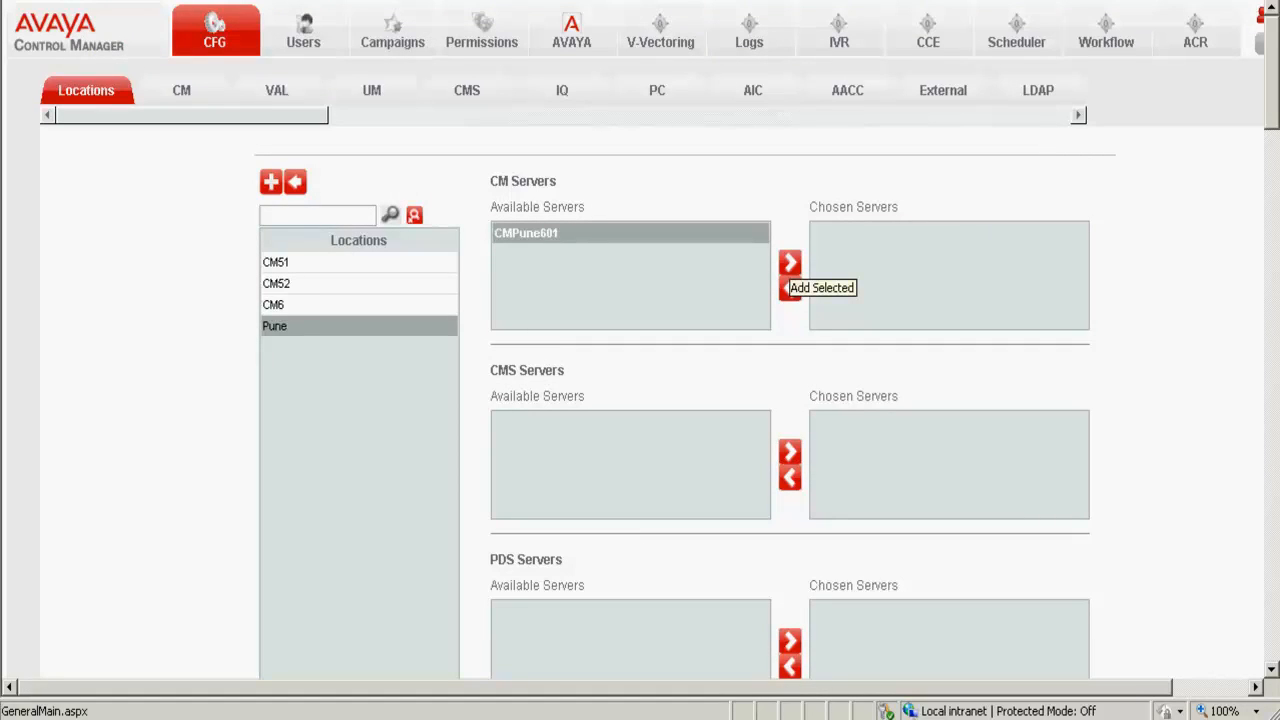
pyautogui.click(786, 266)
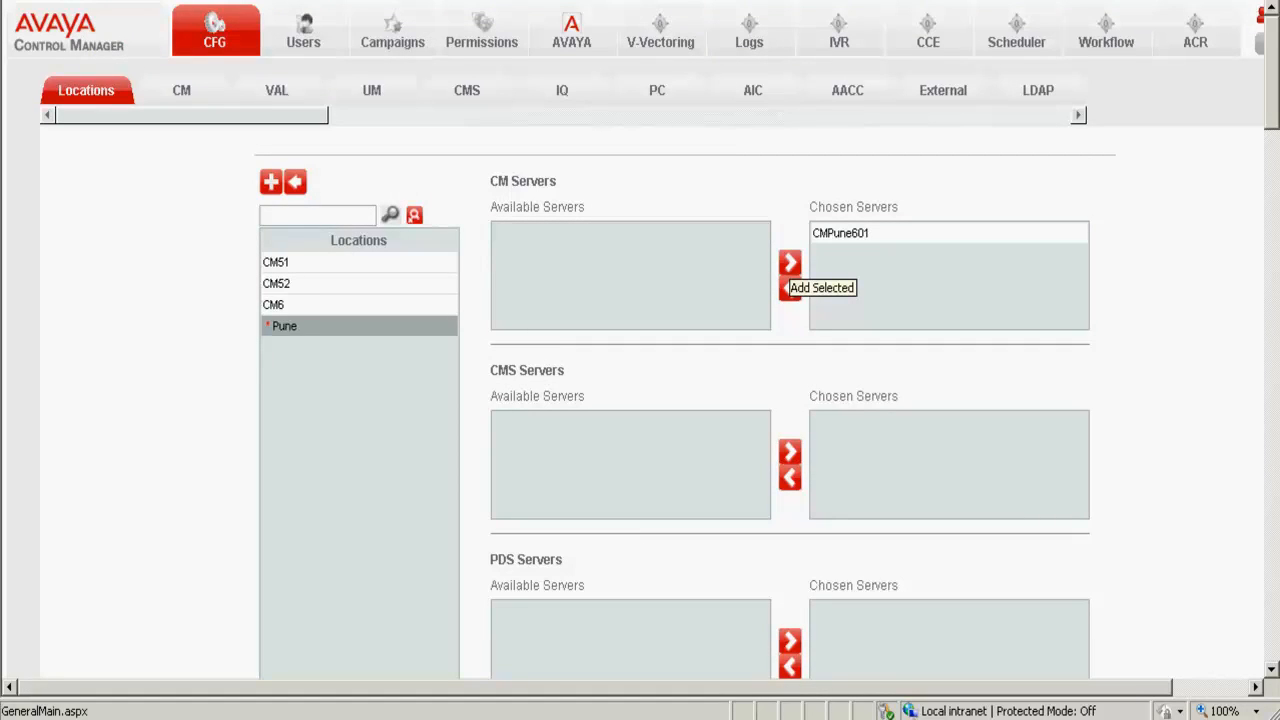